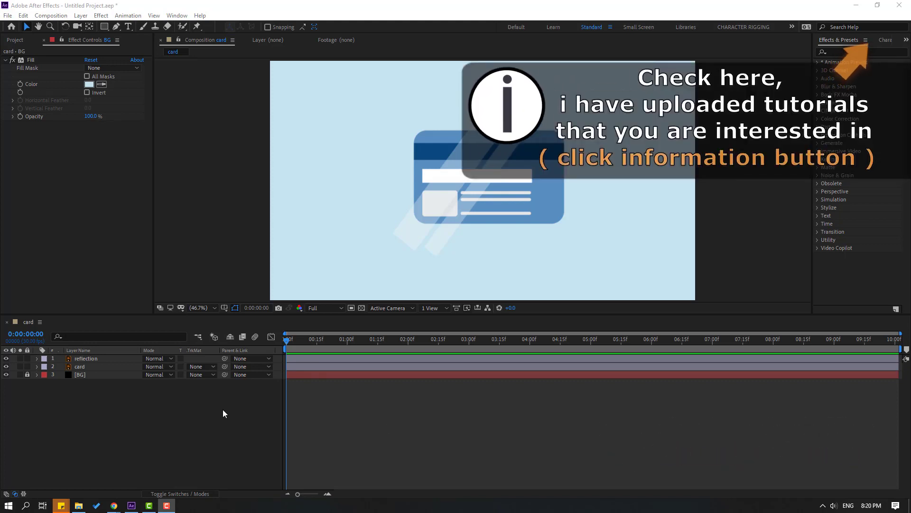
Step: Duplicate the card layer so the copy card 2 sits above the reflection layer
left_click(79, 366)
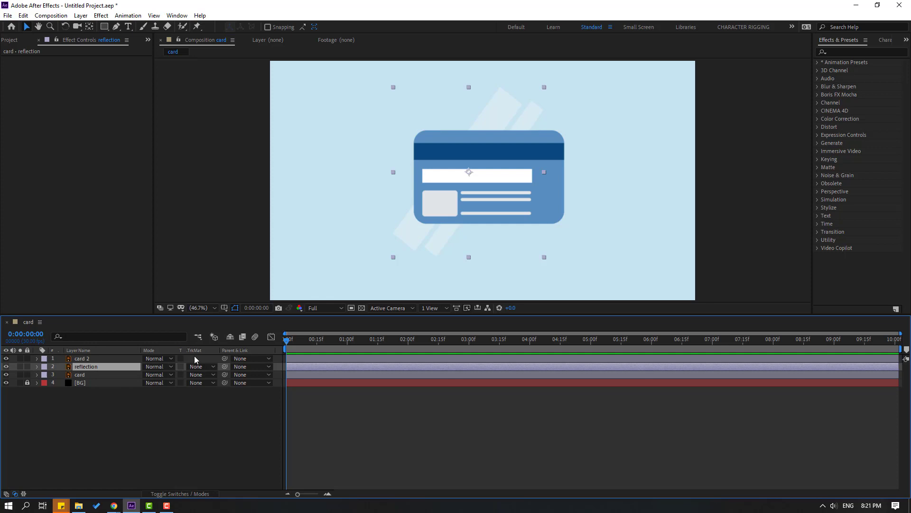
mouse_move(173, 493)
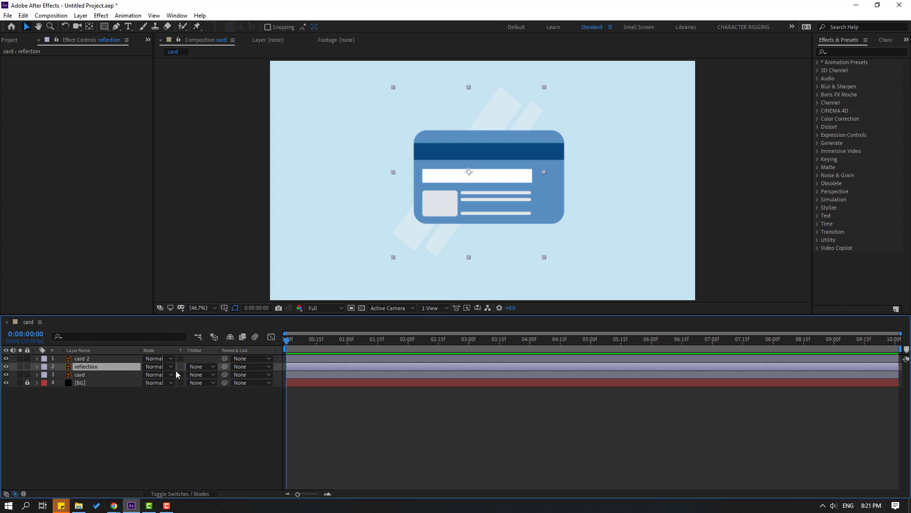
Step: Set the reflection layer's Track Matte to Alpha Matte "card 2"
left_click(200, 366)
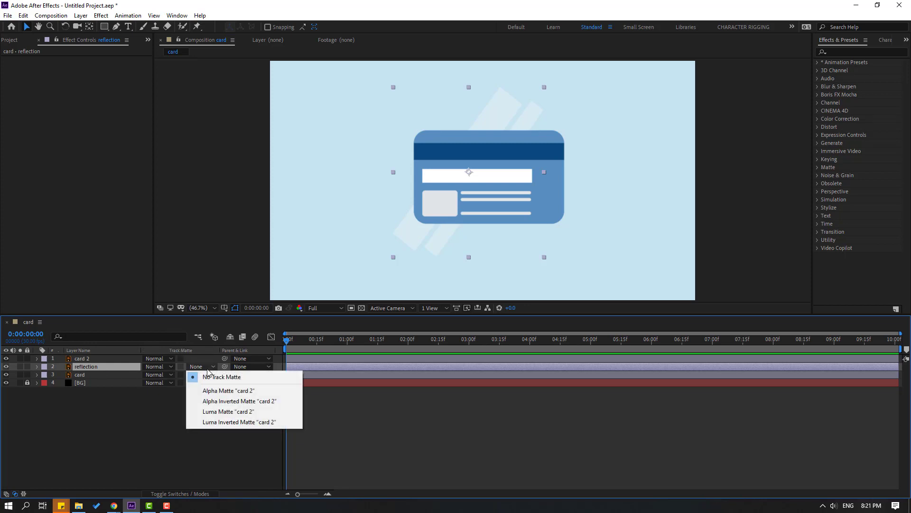
mouse_move(237, 391)
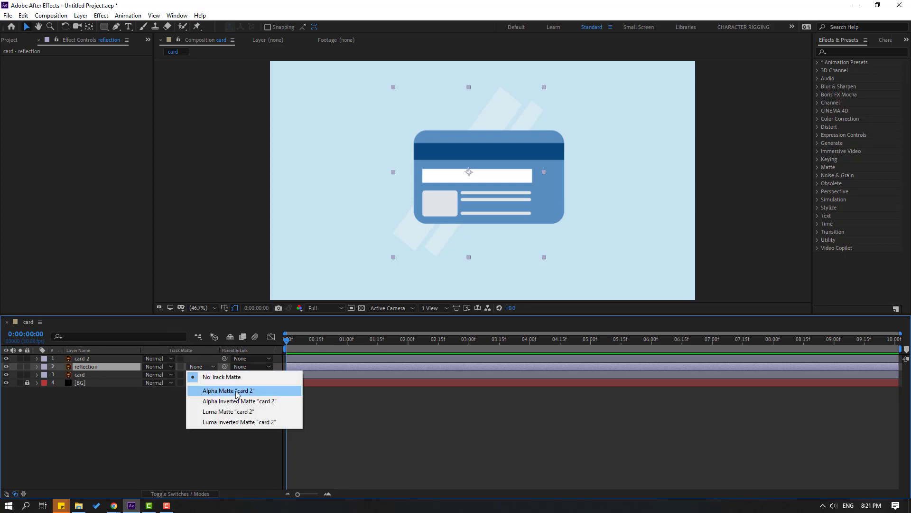
left_click(227, 390)
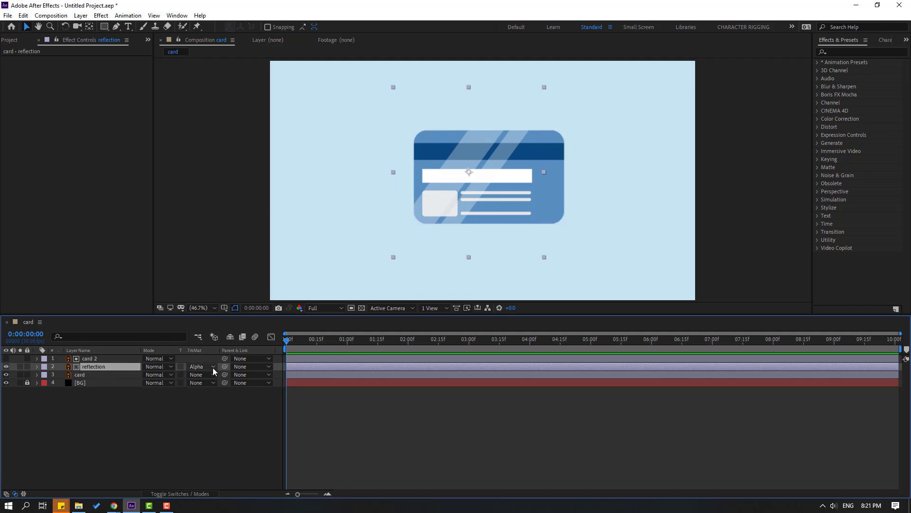
Step: Parent card 2 and the reflection to the card and move the card off-screen left
left_click(252, 366)
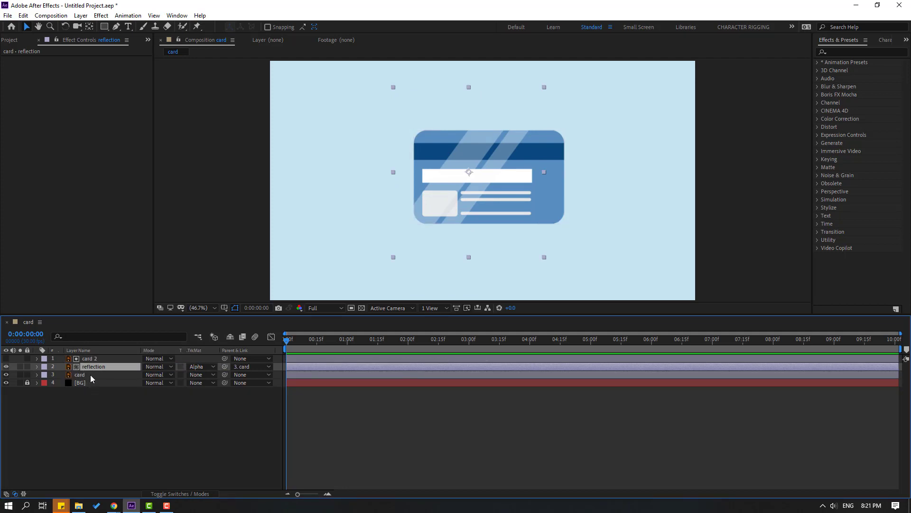
left_click(88, 358)
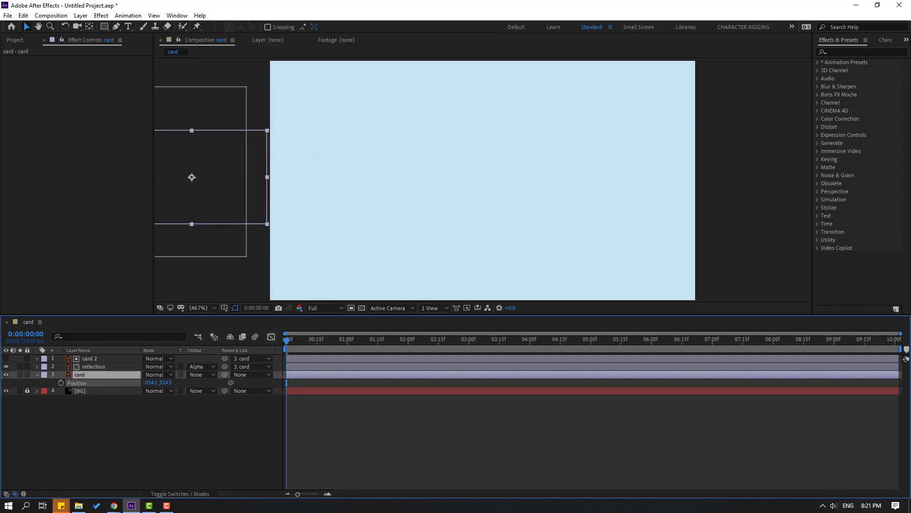
Step: Add the card's first Position keyframe at 0 seconds, off-screen left
left_click(61, 382)
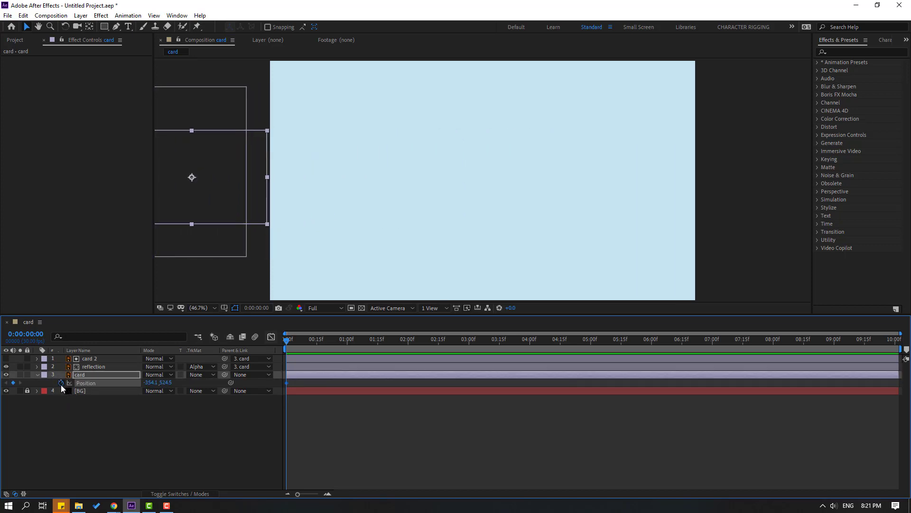
left_click(347, 339)
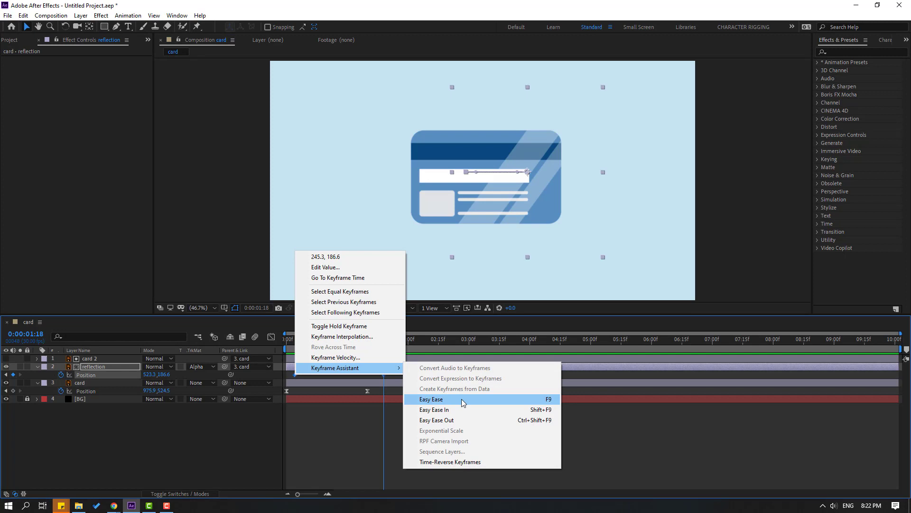
Step: Apply Easy Ease to the card and reflection position keyframes
left_click(431, 399)
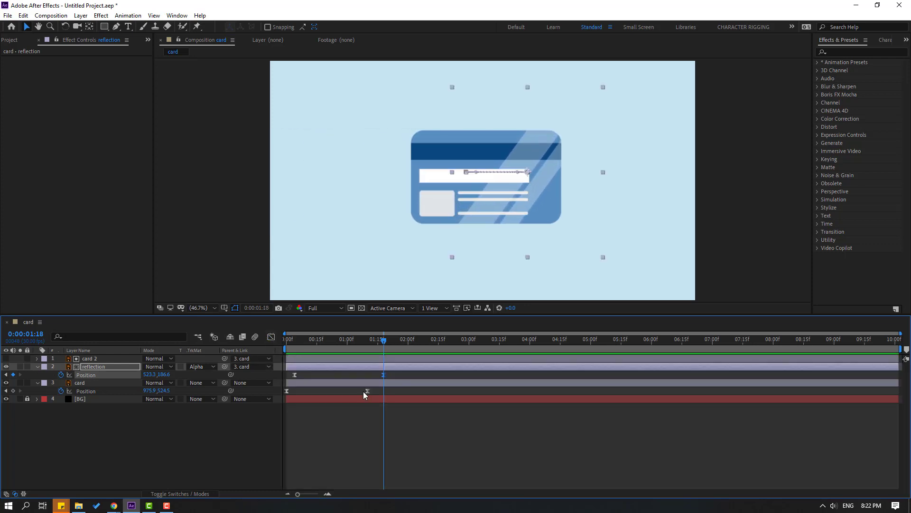
Step: Move the reflection's end Position keyframe to about 2:00 so the sweep finishes later
left_click_drag(381, 375, 398, 375)
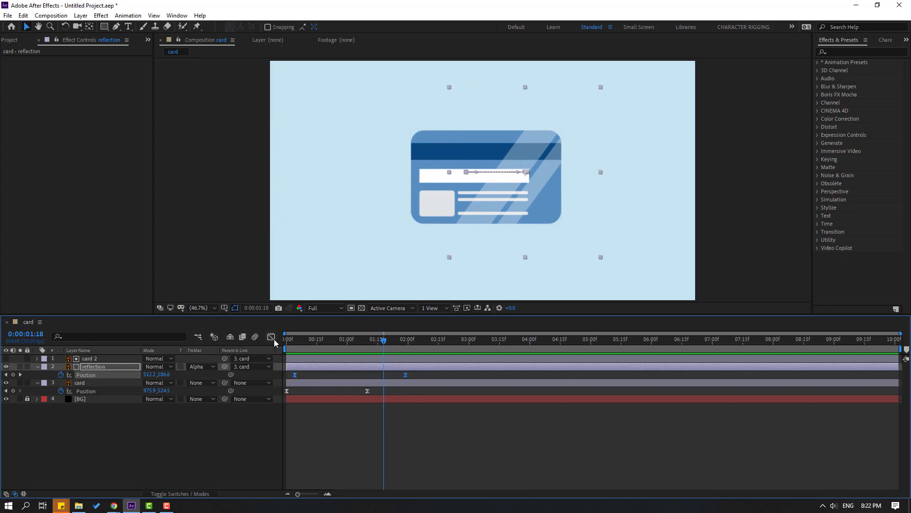
left_click(271, 337)
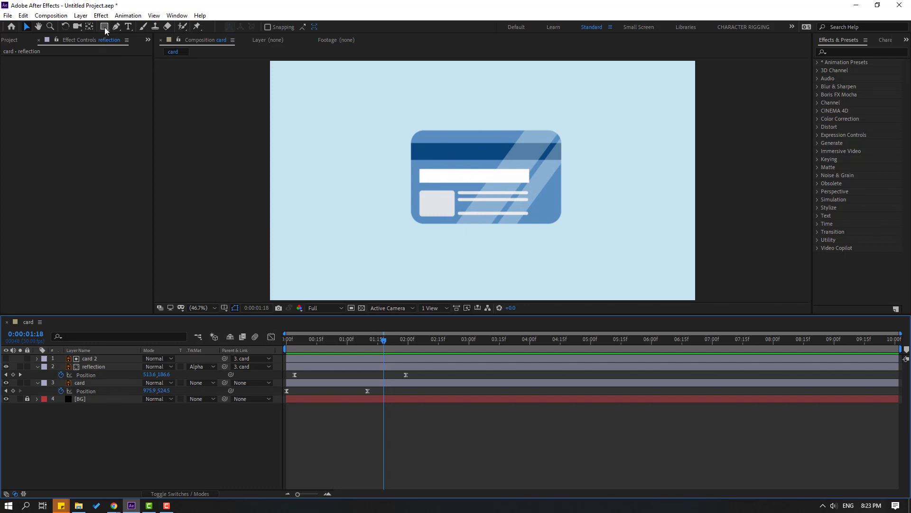
Step: Draw a flat light blue-grey ellipse with the Ellipse Tool, centred beneath the card
left_click(106, 26)
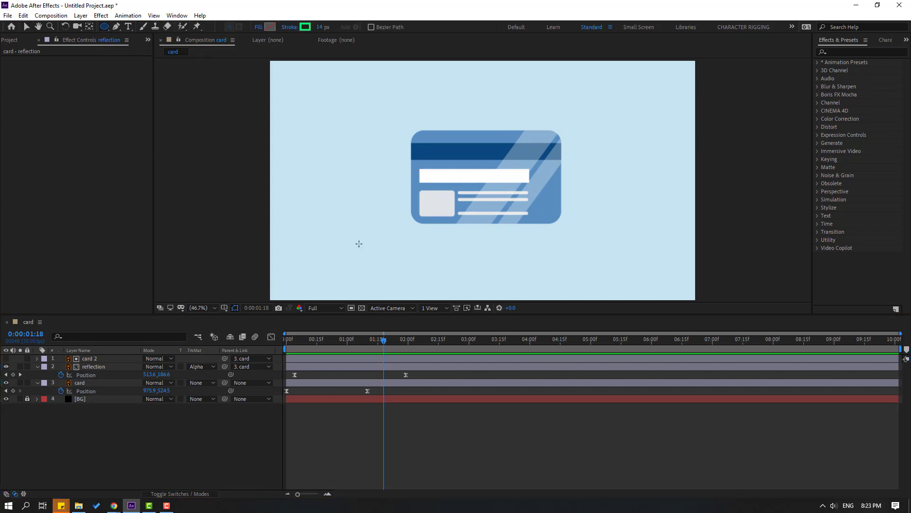
left_click_drag(377, 249, 494, 263)
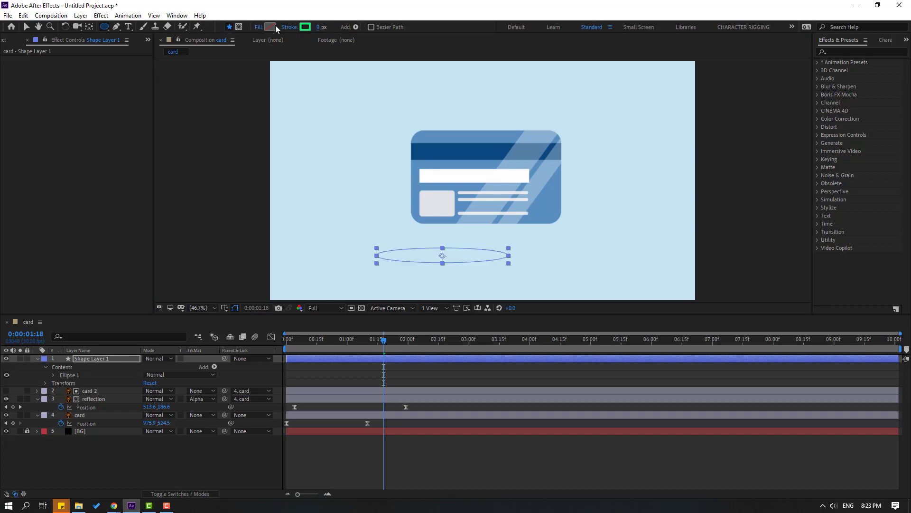
left_click(270, 27)
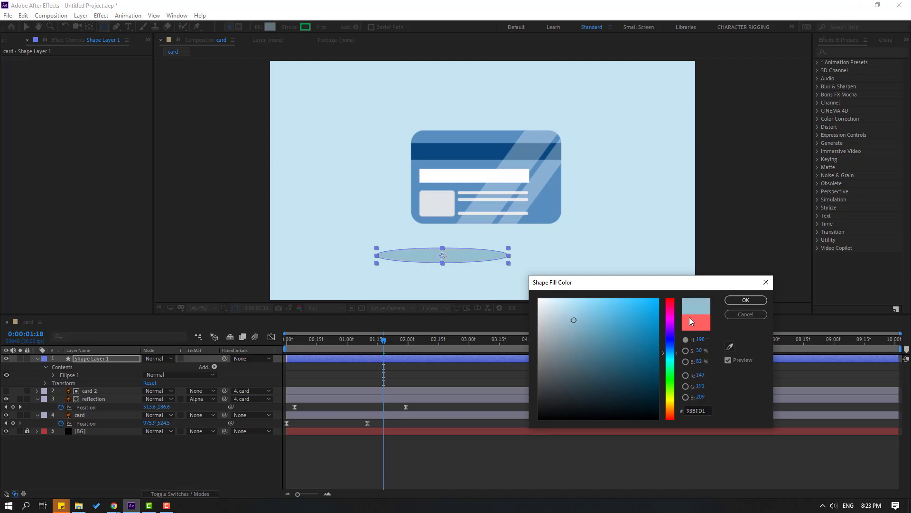
left_click(746, 300)
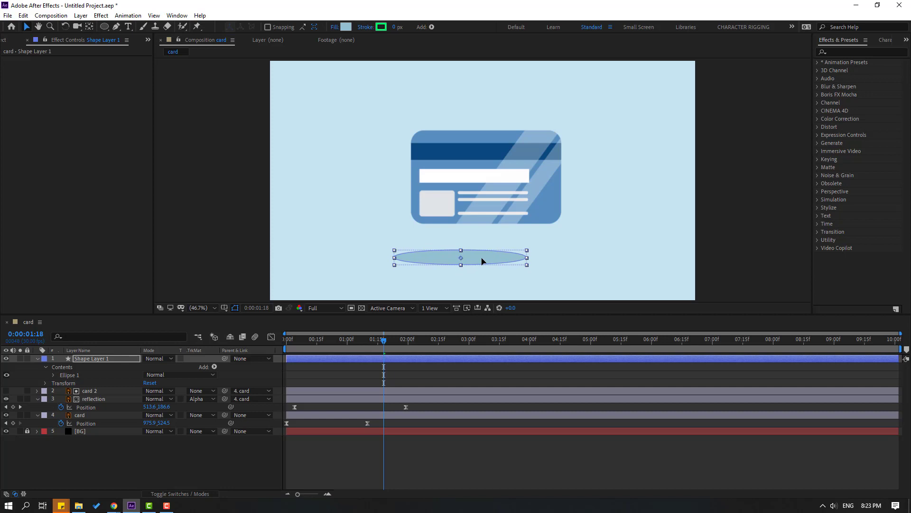
left_click_drag(460, 257, 482, 259)
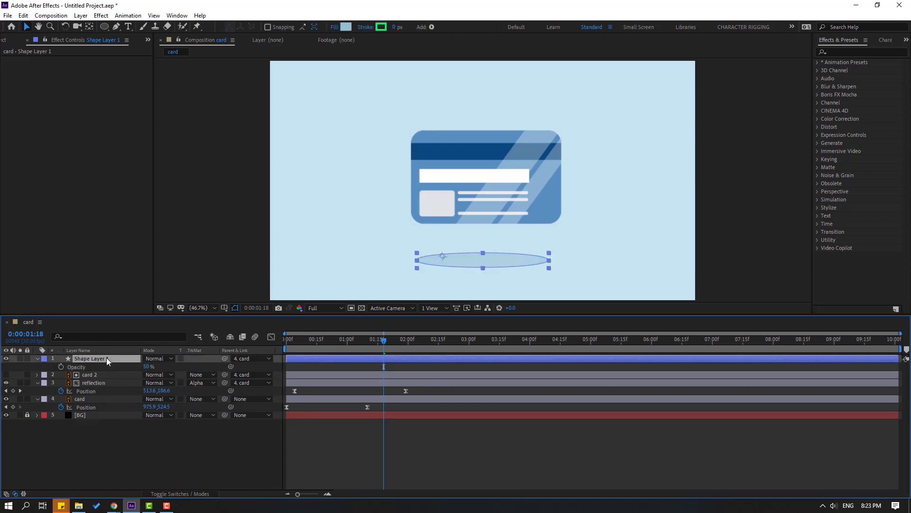
Step: Rename the ellipse layer to 'shadow' at 50% opacity, parented to the card
type("shadow")
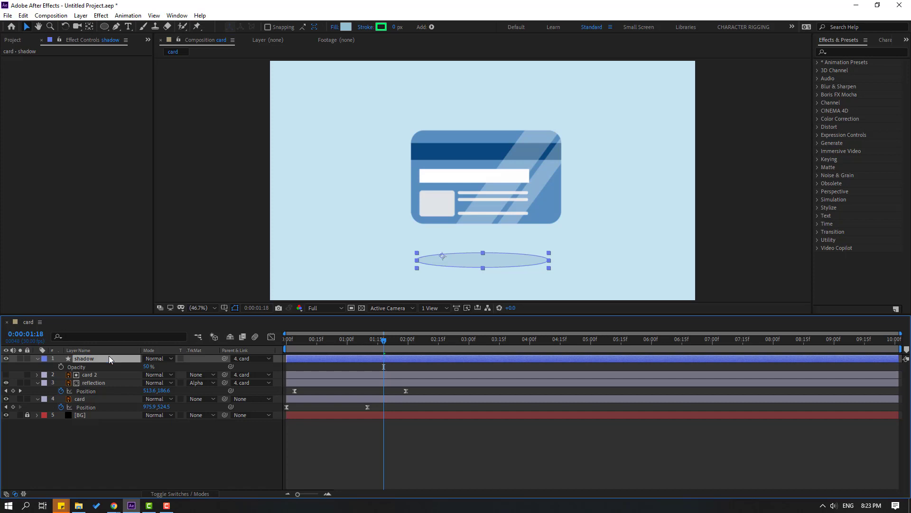